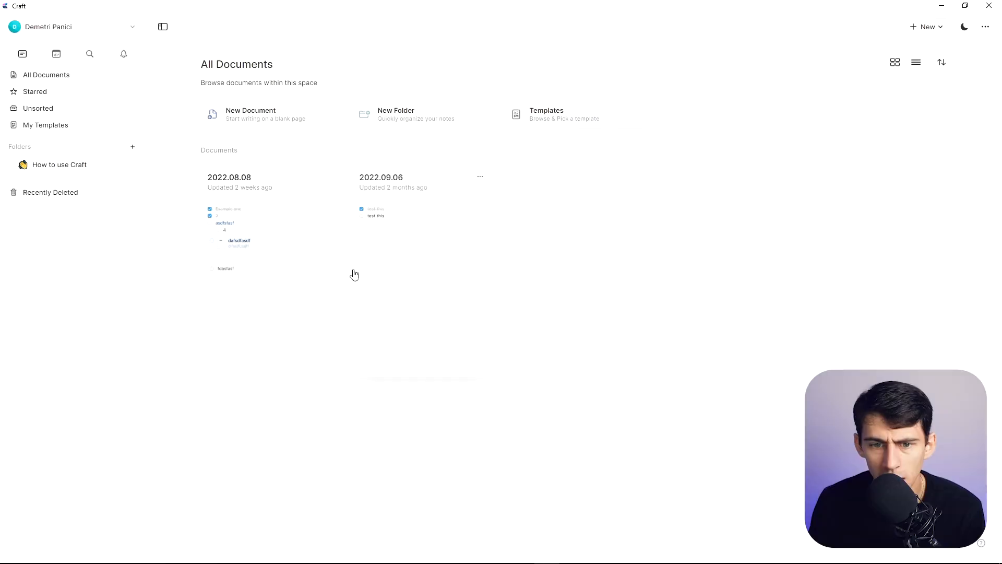
mouse_move(530, 265)
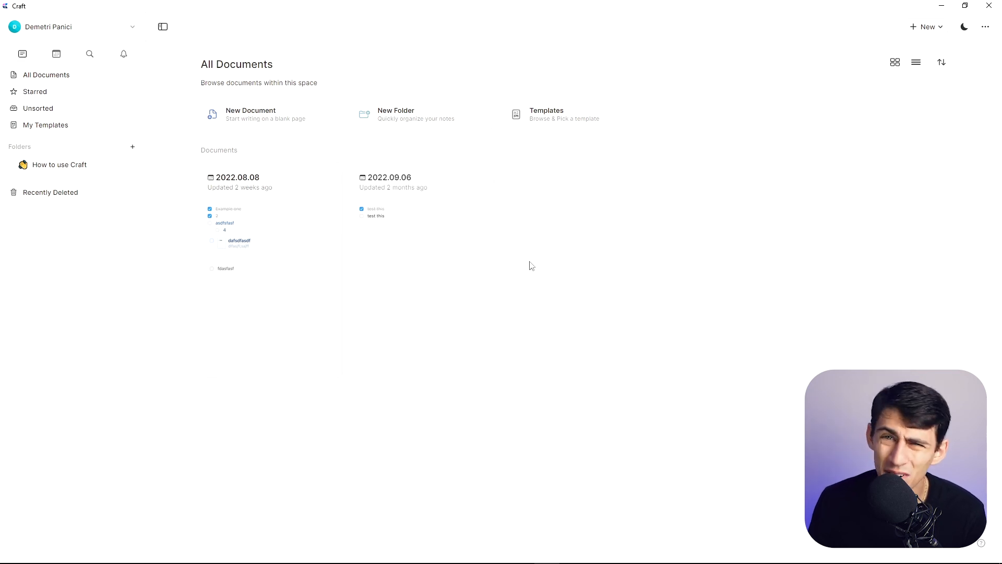
mouse_move(481, 177)
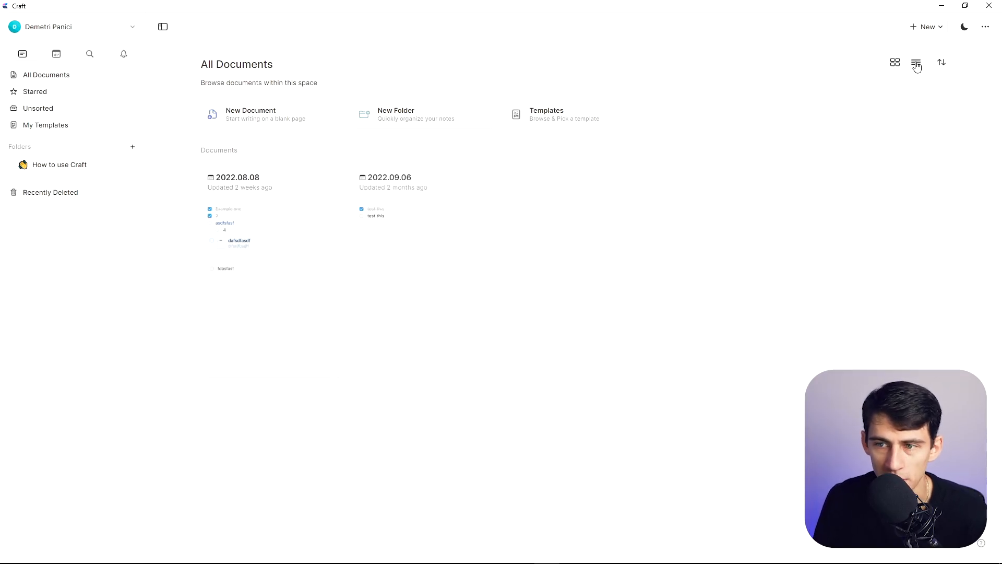
Step: Switch the documents to list view, sorted by Date Created
left_click(916, 63)
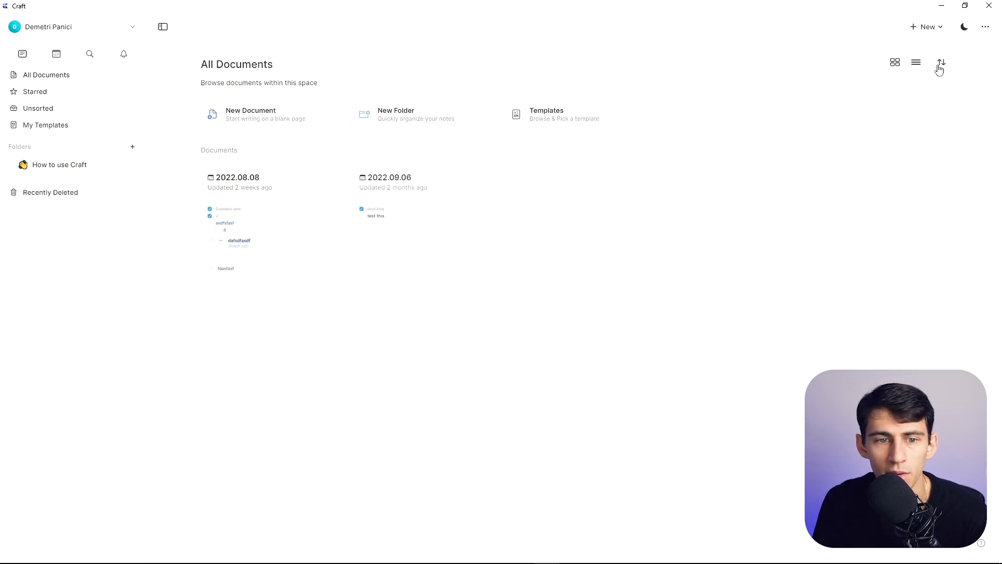
mouse_move(337, 220)
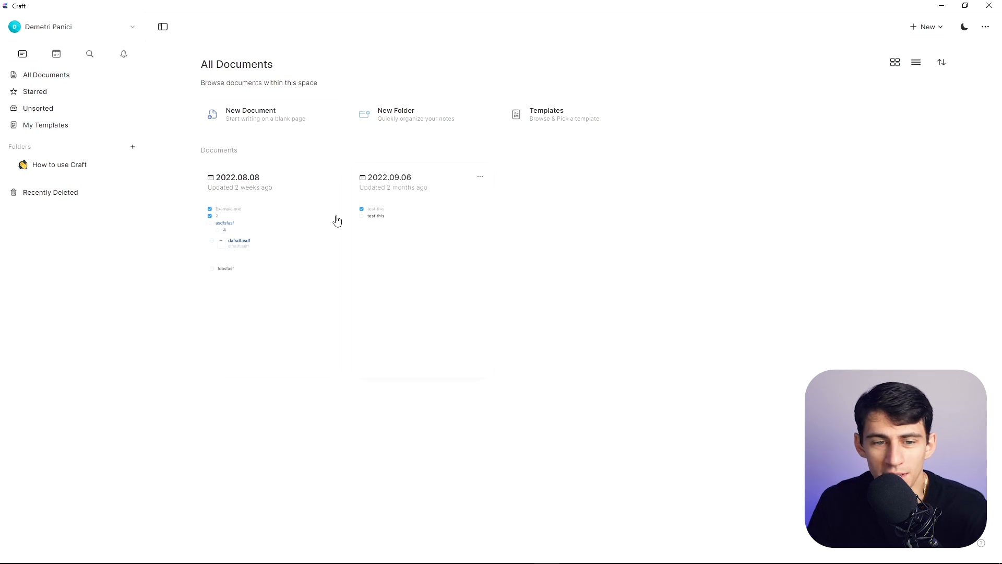
mouse_move(472, 162)
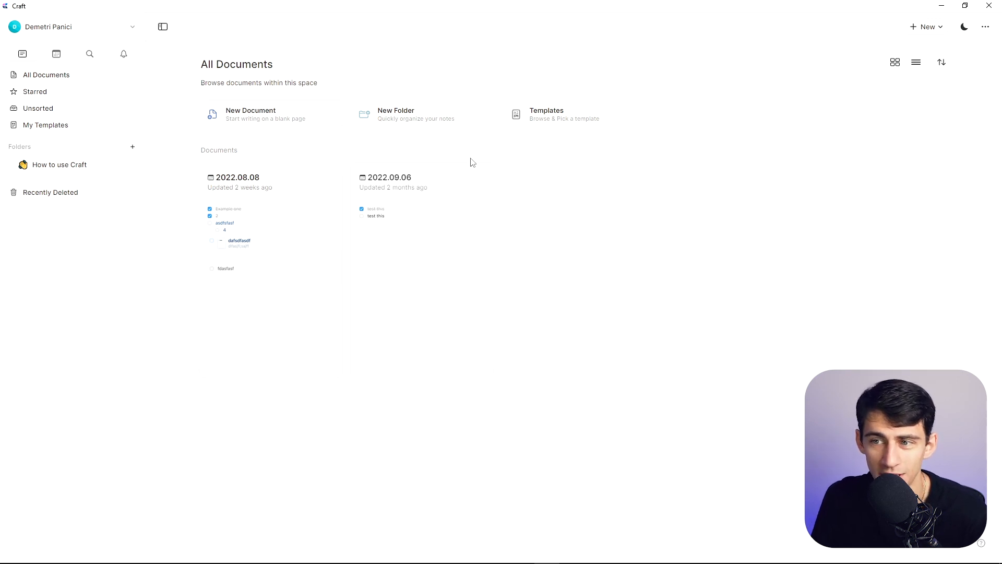
left_click(941, 62)
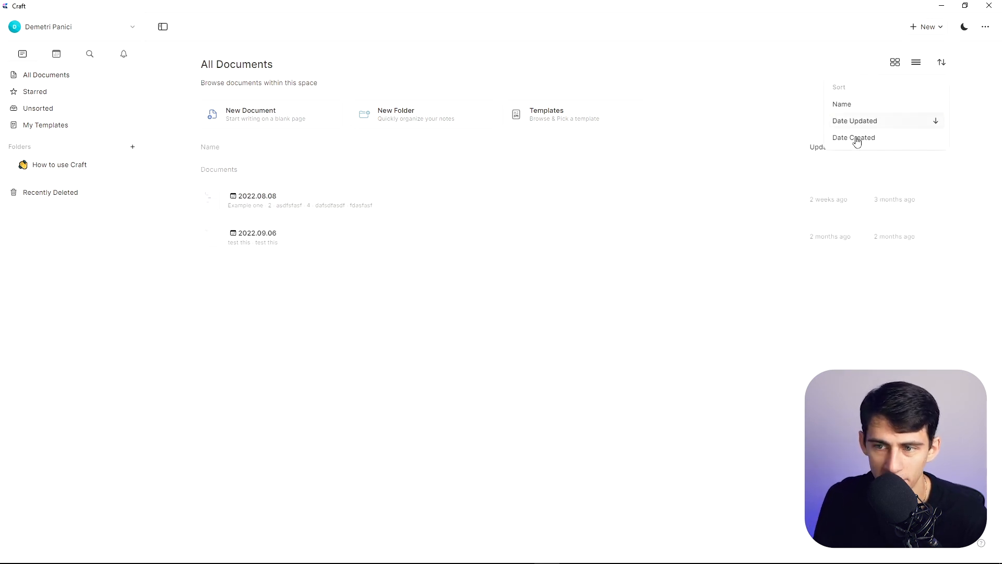
left_click(843, 103)
type("/ta")
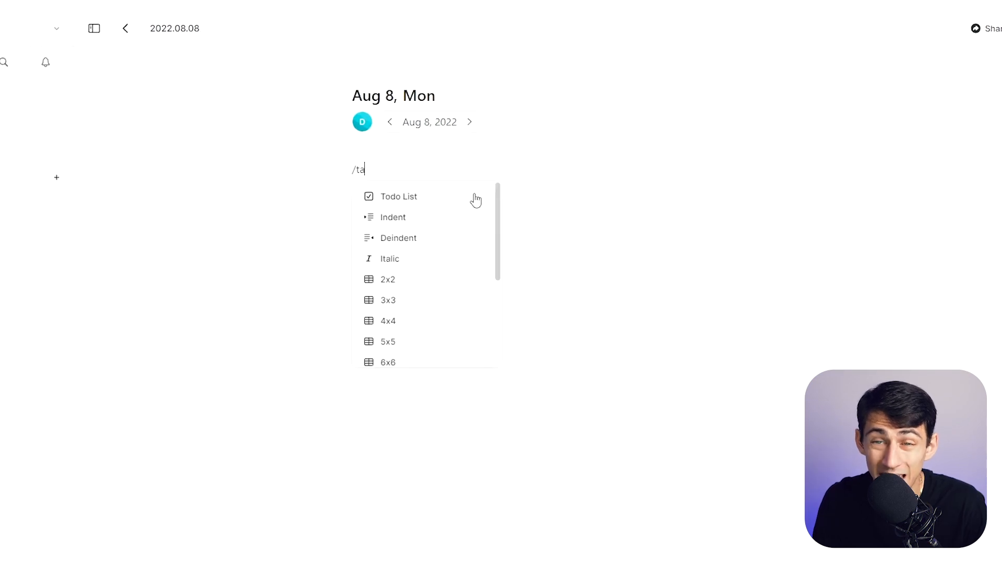
Step: Insert a table with the formula =SUM(BELOW) in cell A1
type("ble")
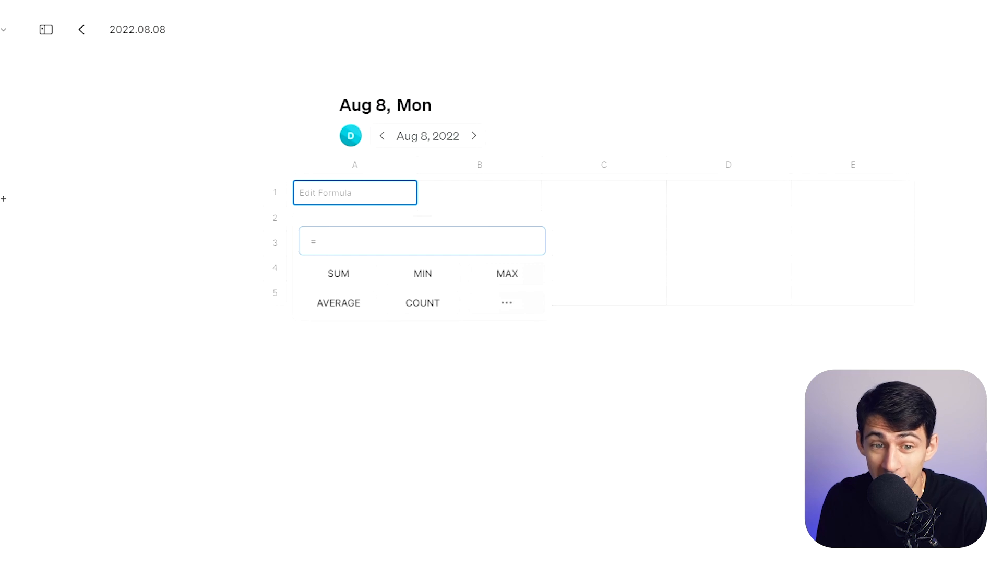
left_click(338, 273)
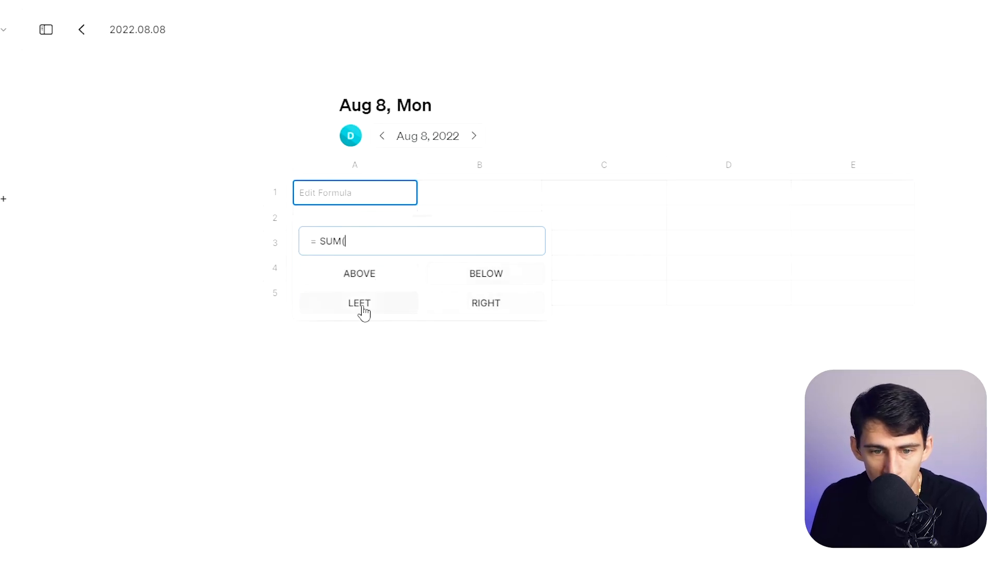
left_click(486, 273)
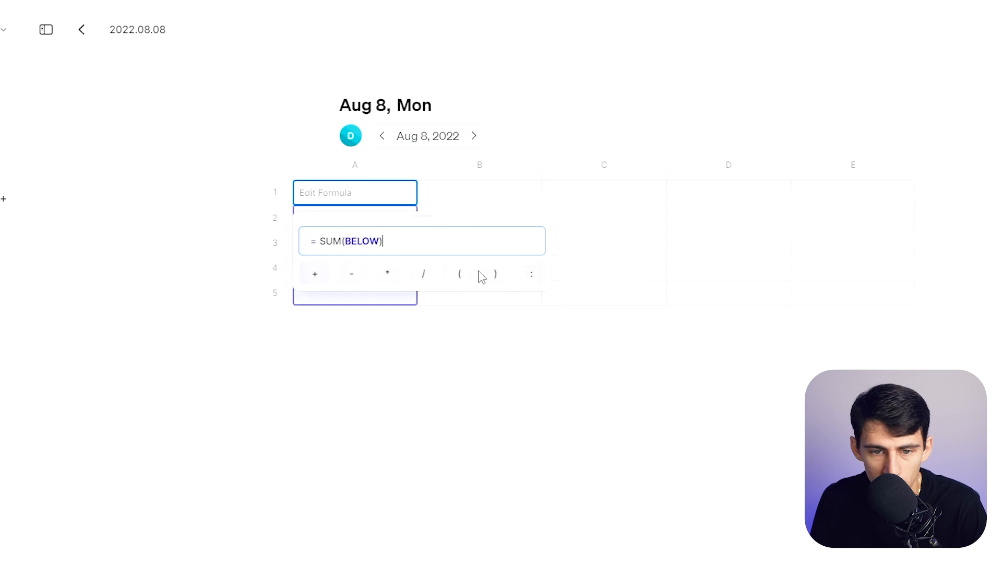
key("Return")
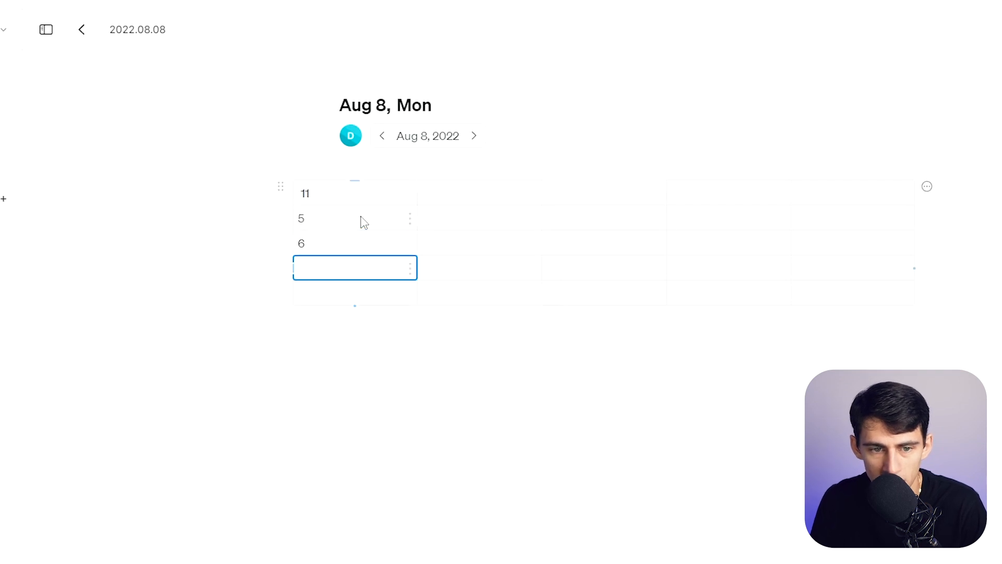
Step: Fill 5, 6, 7, 8 below the formula and select the 26 total
type("8")
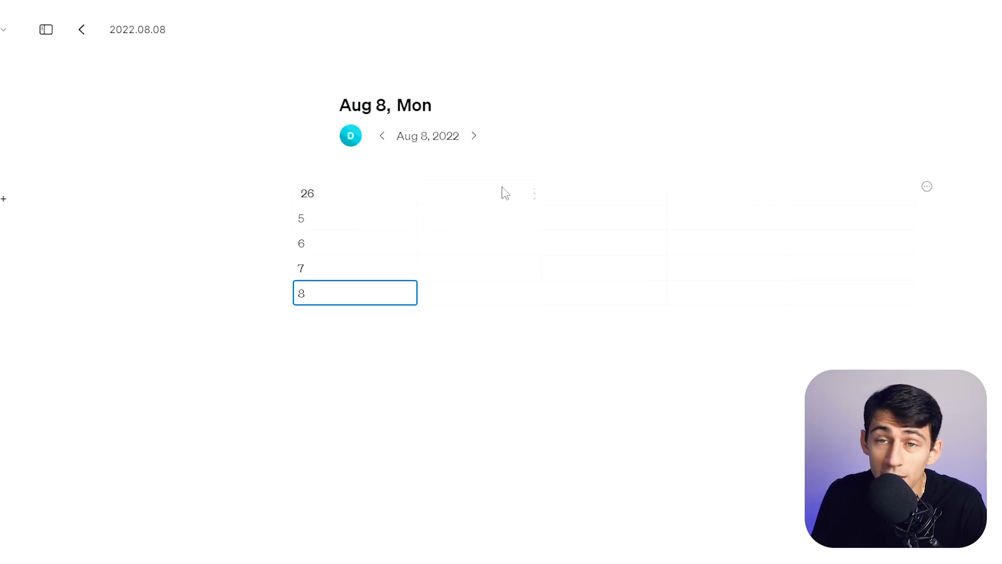
left_click(479, 193)
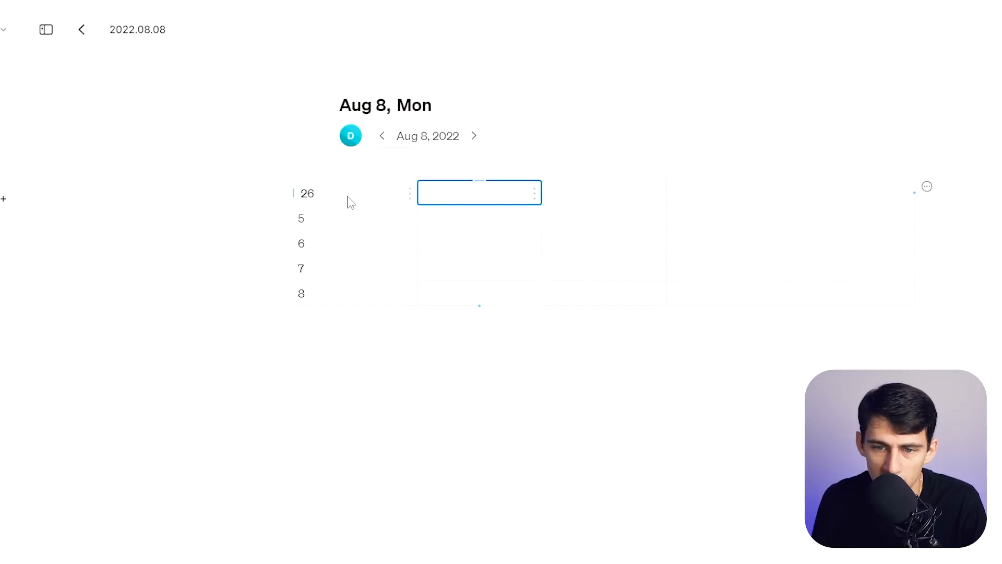
left_click(355, 193)
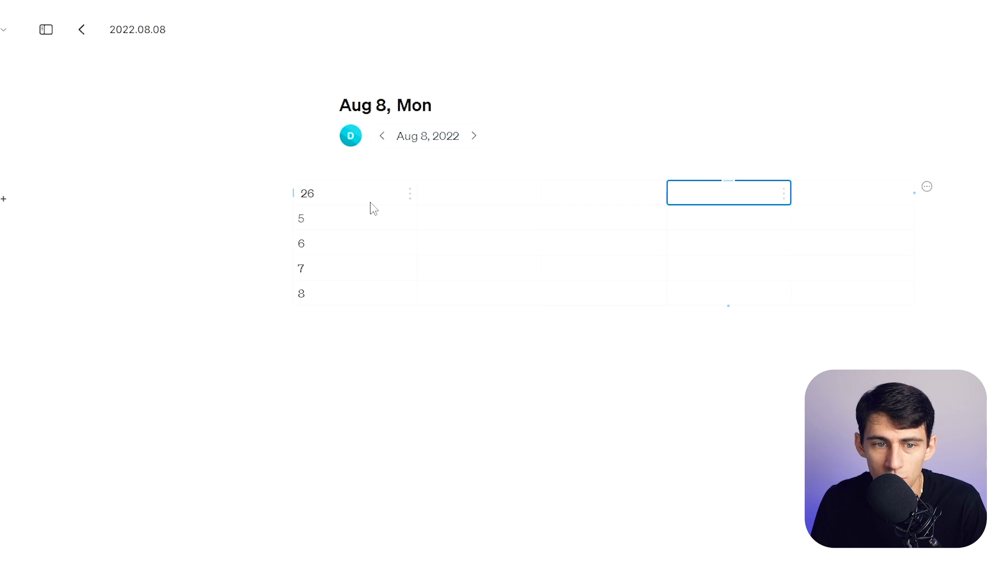
left_click(355, 193)
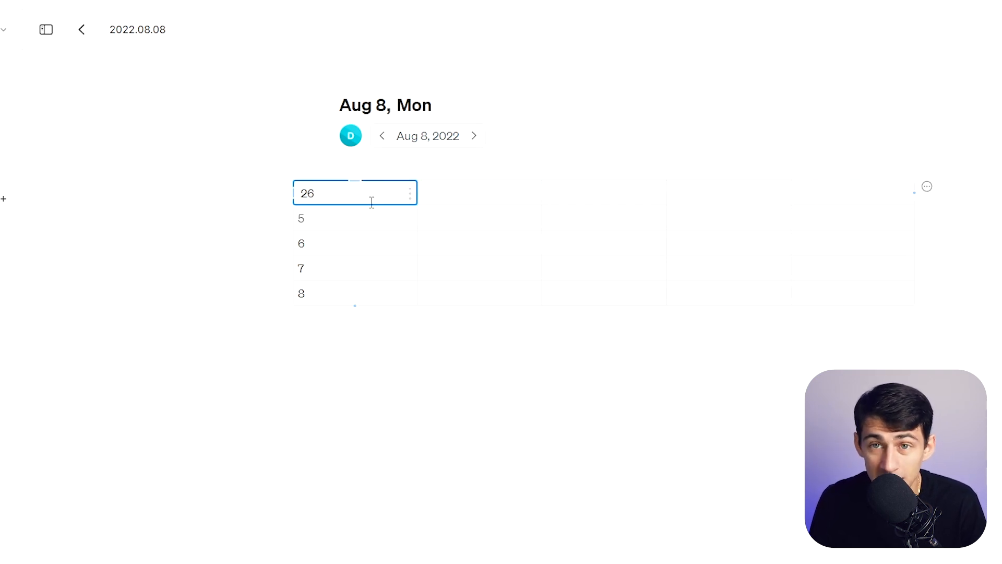
Step: Move the current block to the bottom with Ctrl+Shift+Down
key("ctrl+shift+down")
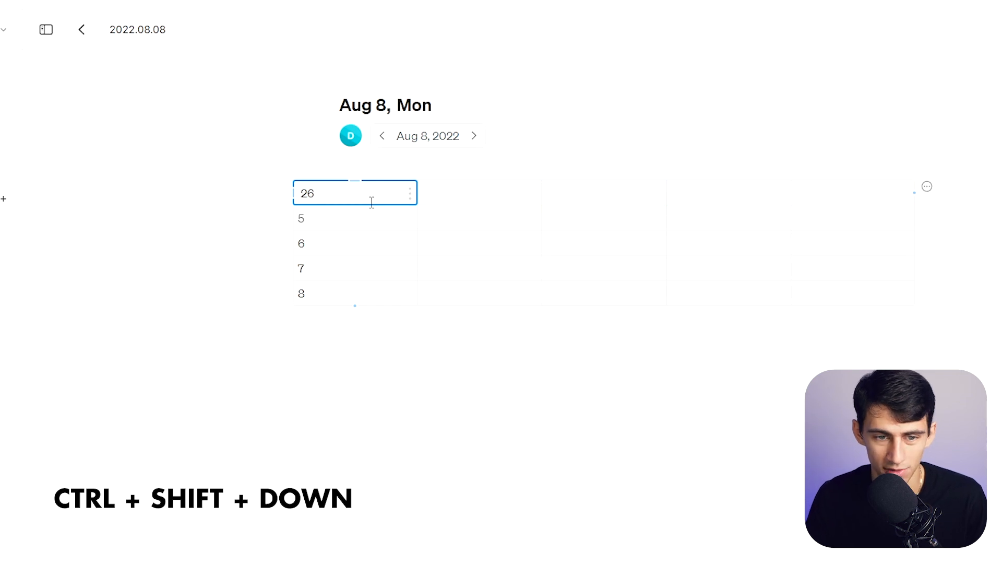
key("ctrl+shift+down")
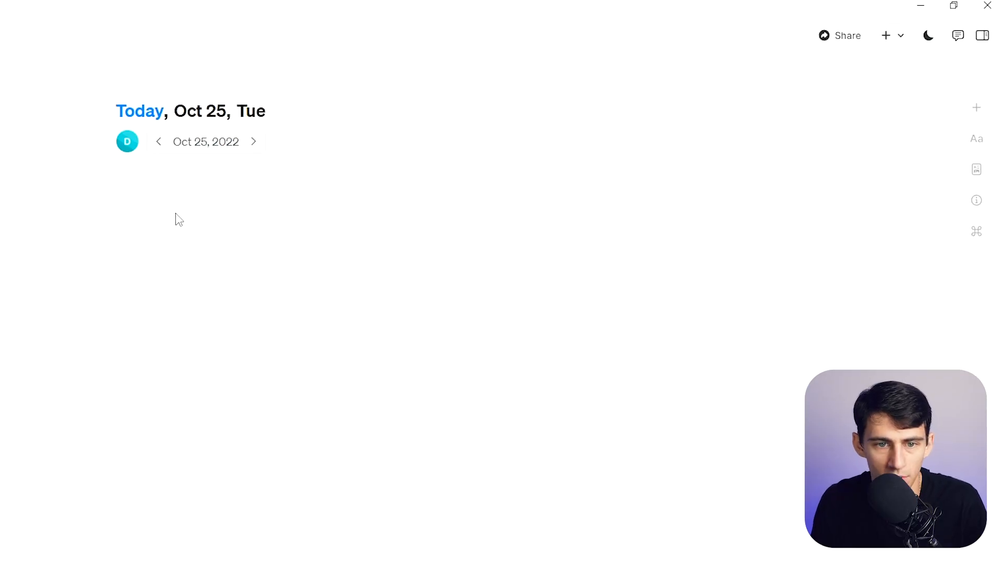
Step: Add 'examples' and 'example 2' to-dos, then bring up the Craft Developer Platform page
type("example 2")
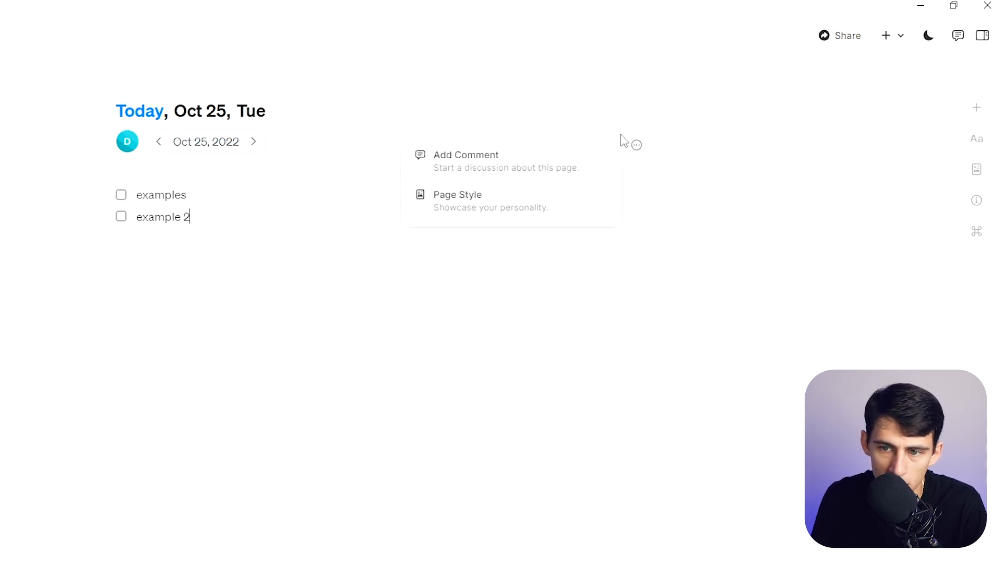
left_click(638, 134)
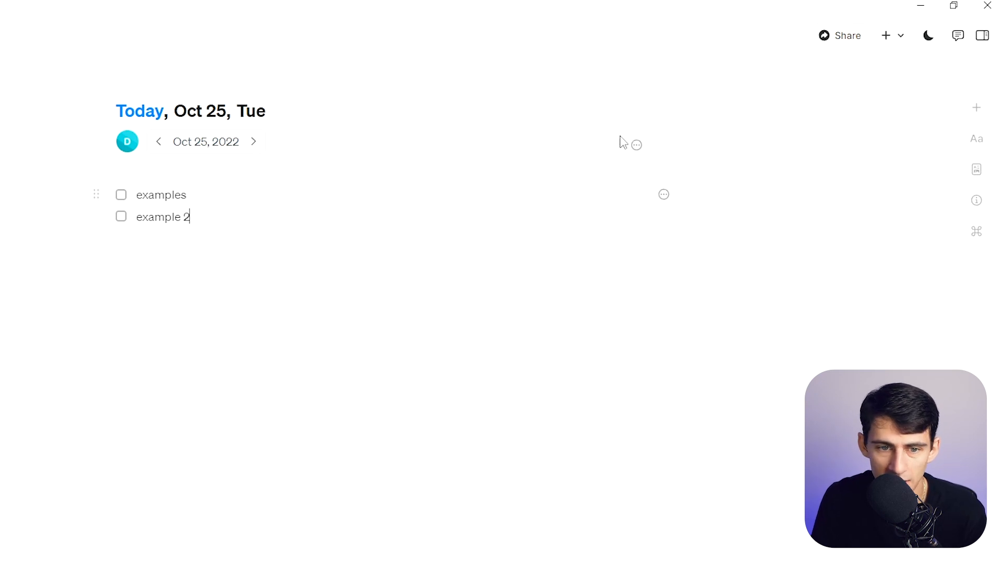
mouse_move(586, 117)
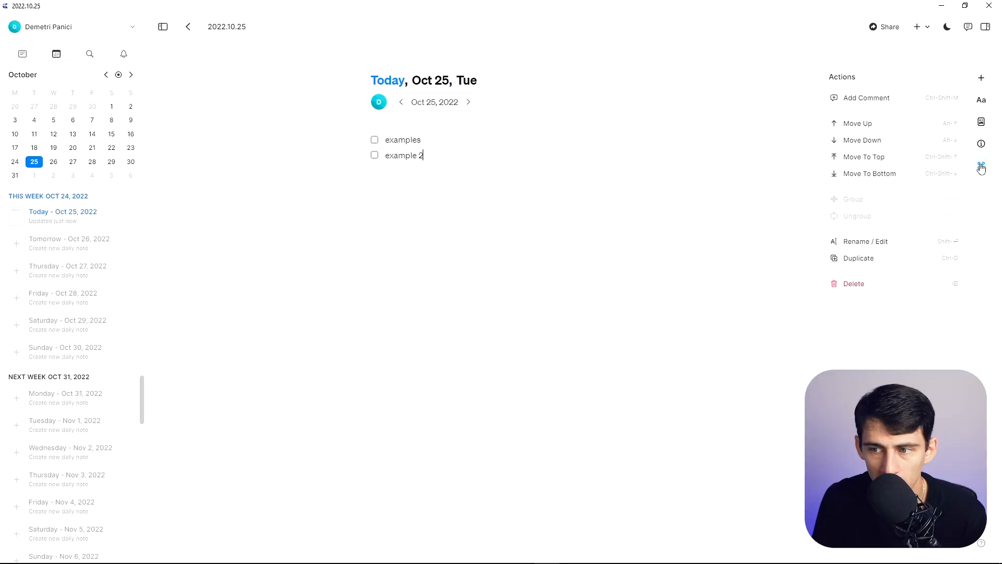
left_click(982, 142)
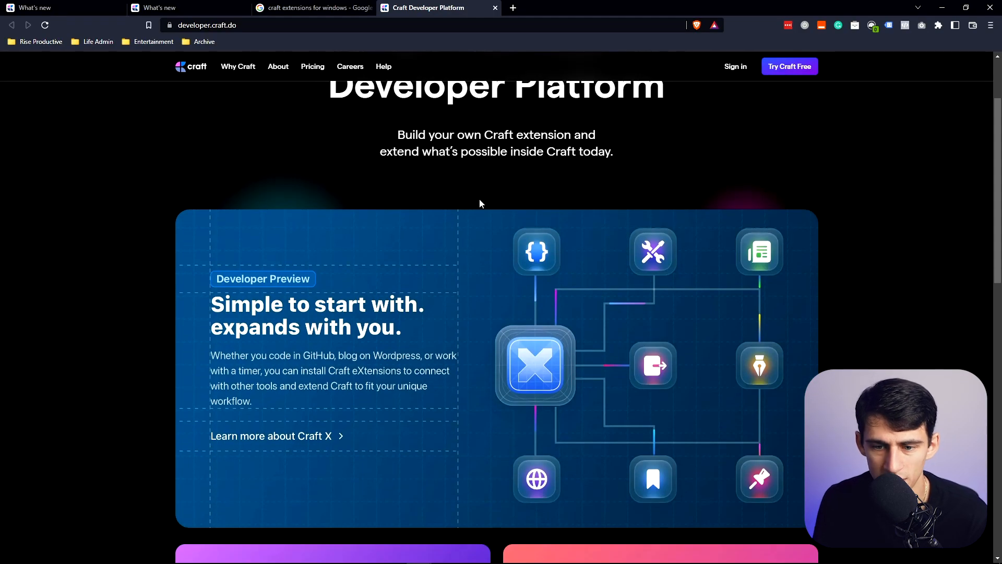
Step: Browse the Craft X and OmniFocus extension pages, then enable the Craft eXtensions developer preview
scroll("down", 3)
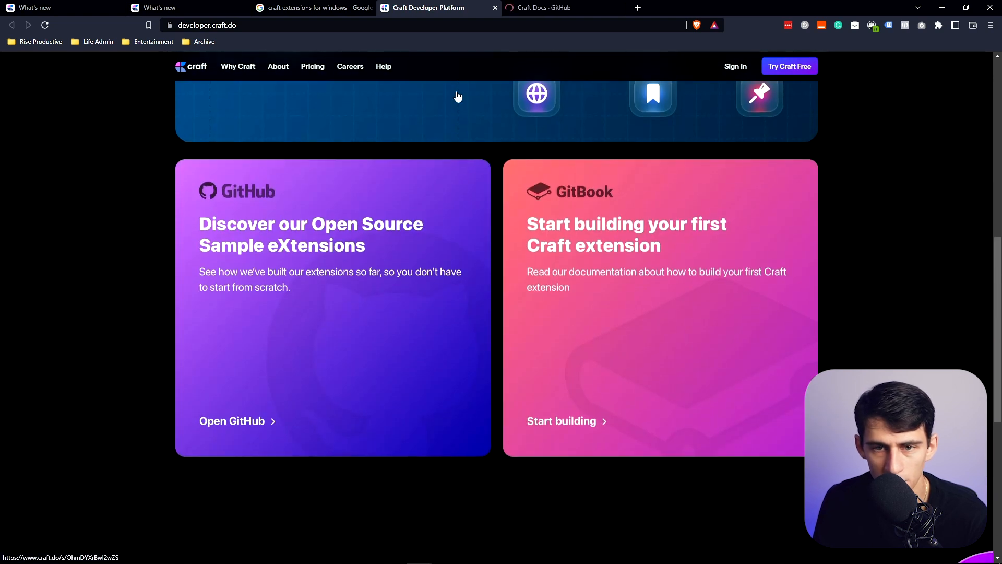
left_click(550, 7)
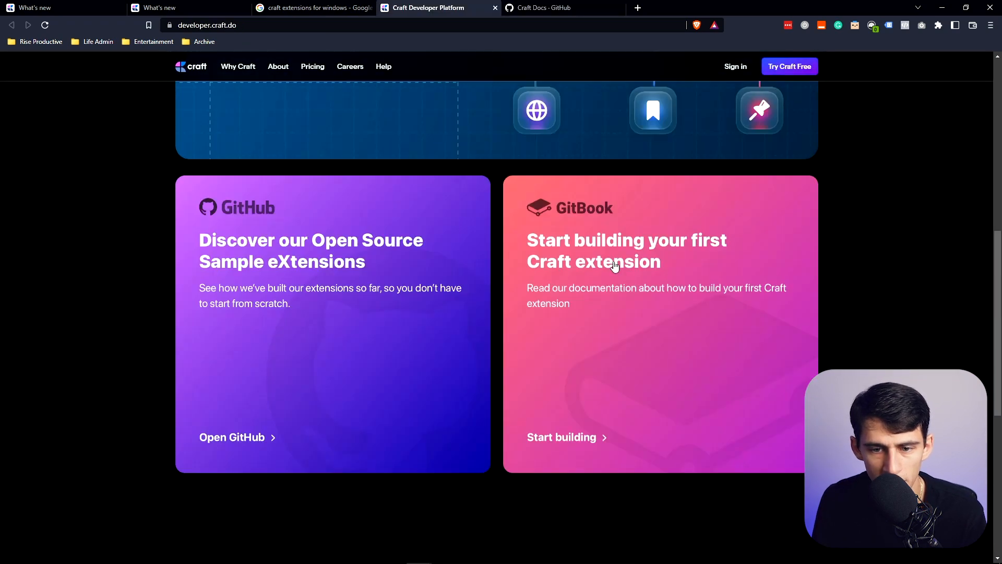
scroll("up", 3)
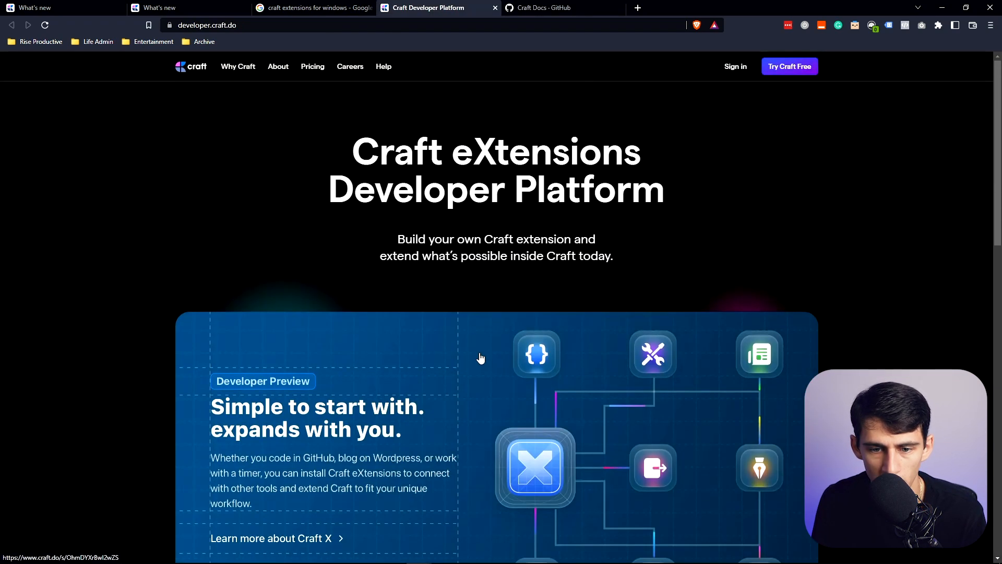
scroll("down", 3)
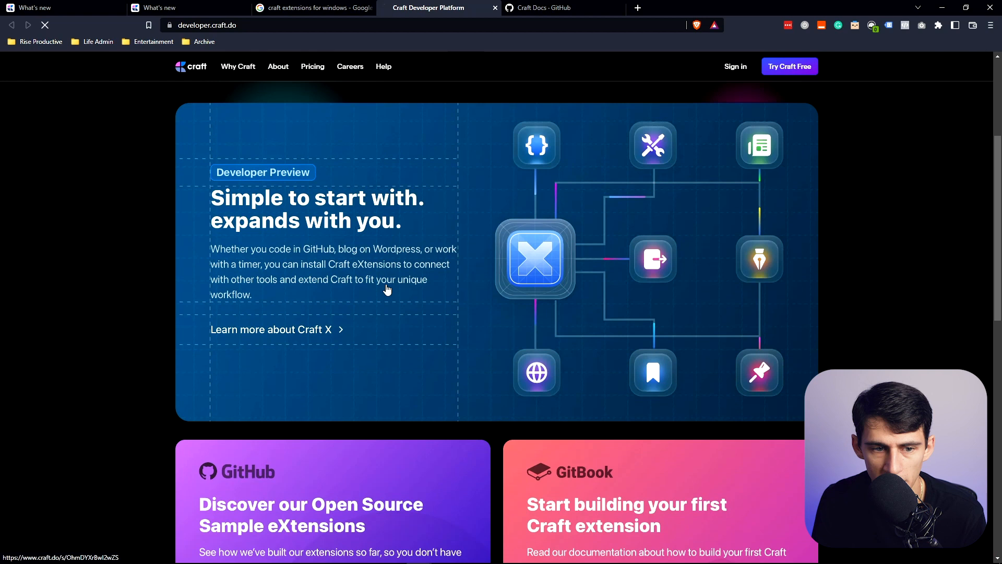
left_click(271, 330)
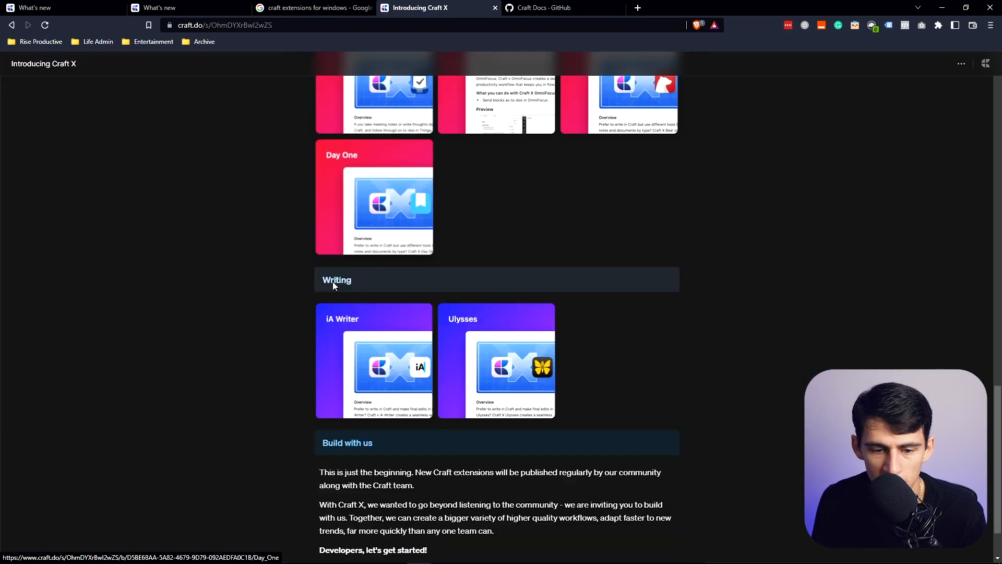
scroll("up", 3)
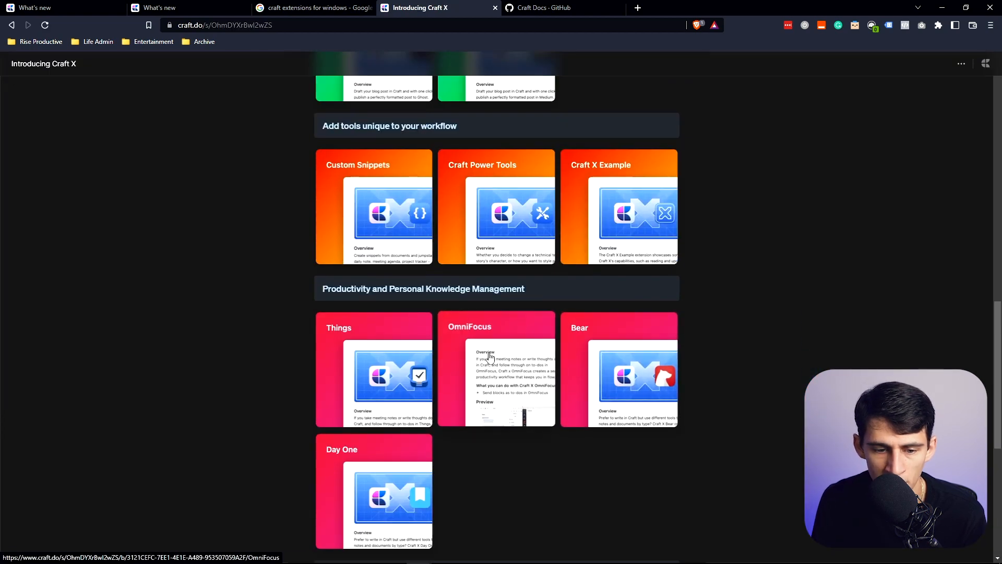
left_click(496, 369)
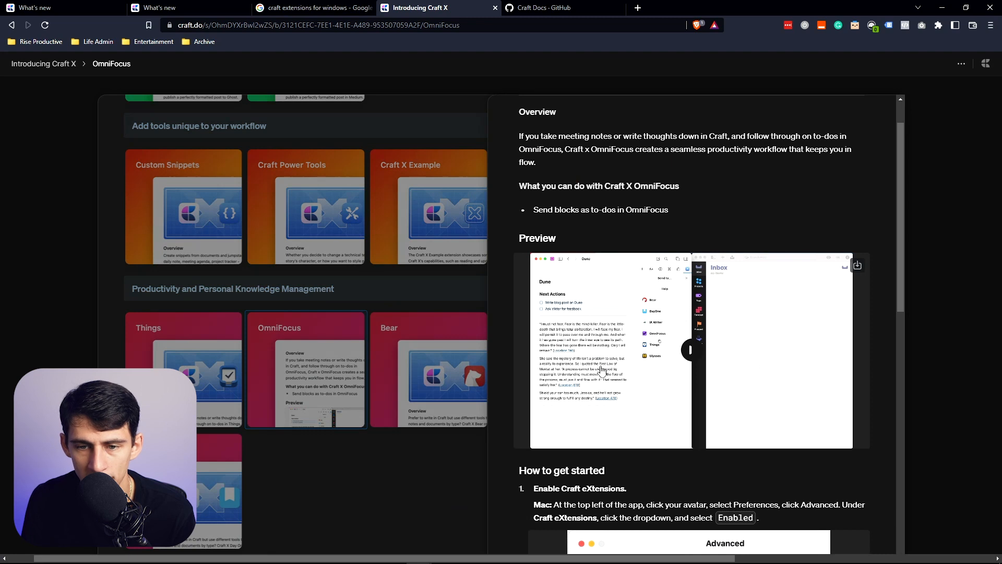
left_click(547, 553)
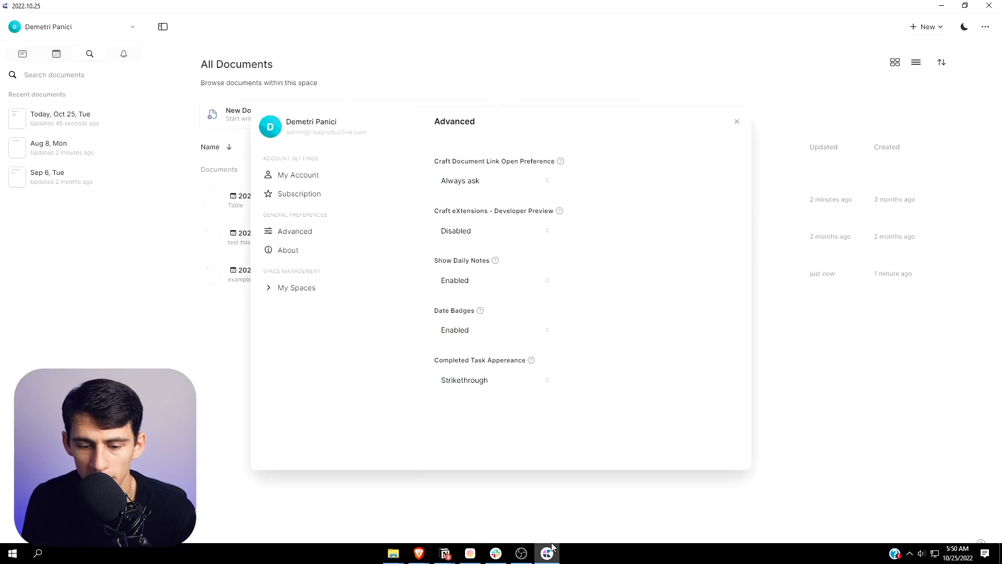
left_click(494, 231)
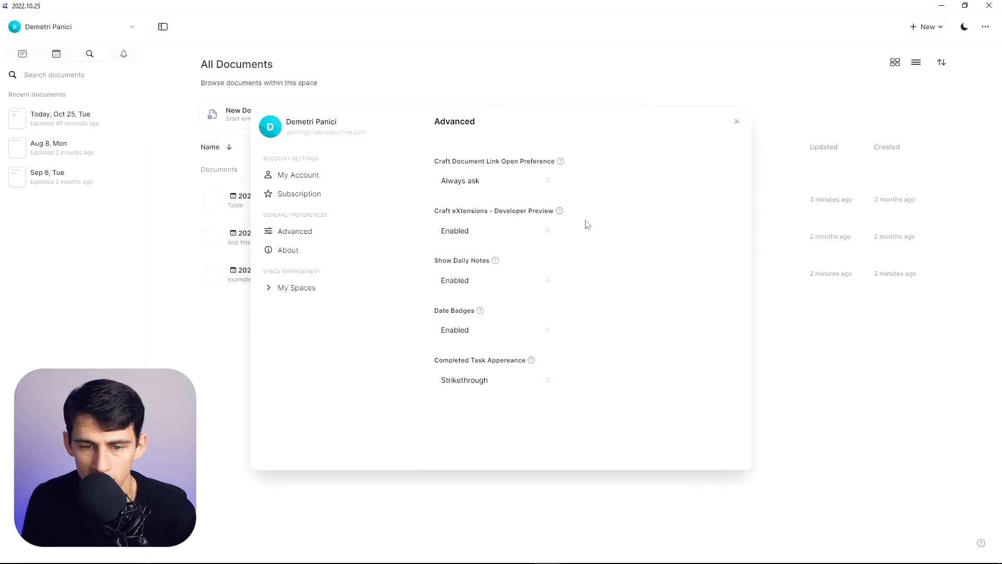
mouse_move(594, 183)
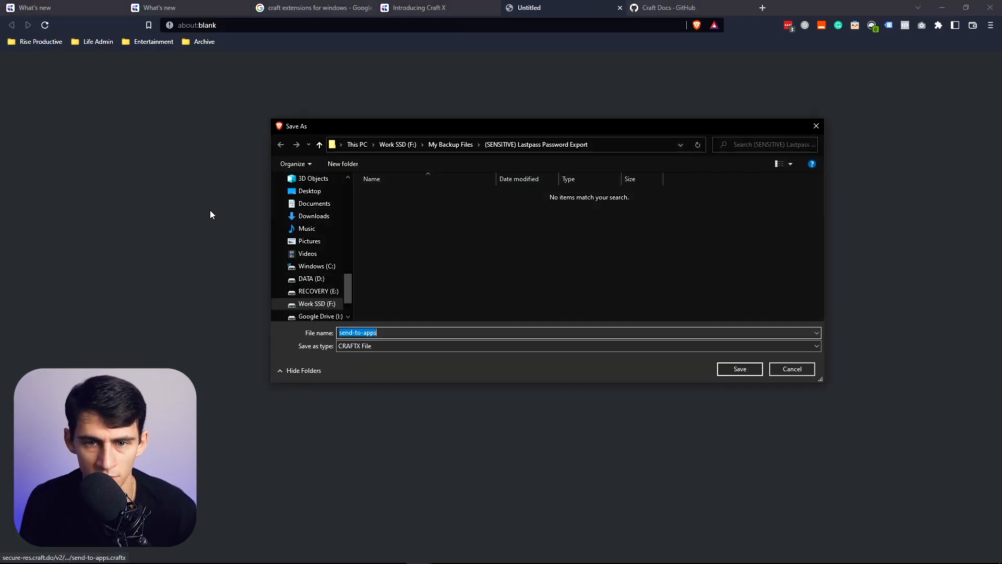
Step: Save and open the send-to-apps file, then launch Send To Apps
left_click(739, 369)
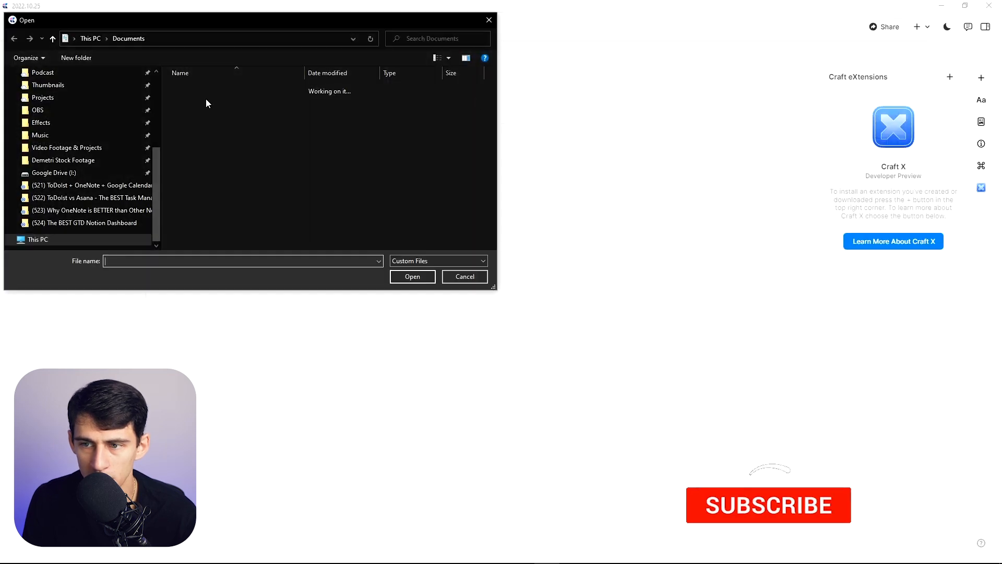
left_click(412, 276)
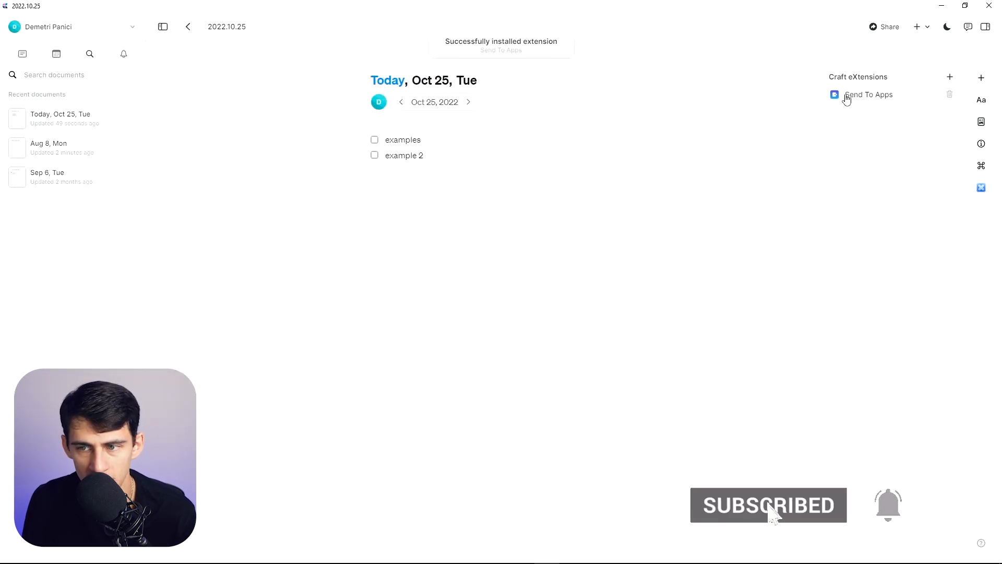
left_click(868, 94)
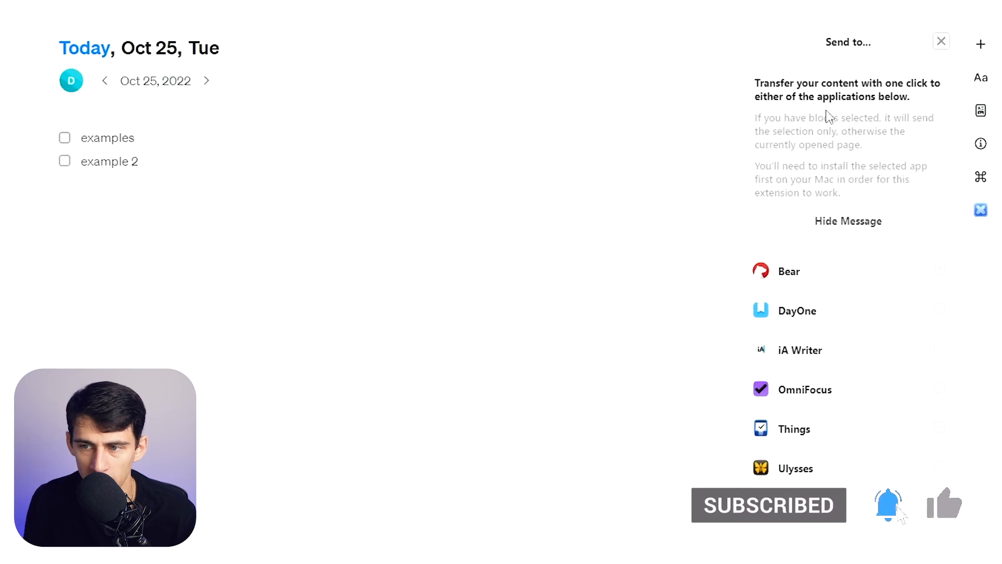
mouse_move(785, 355)
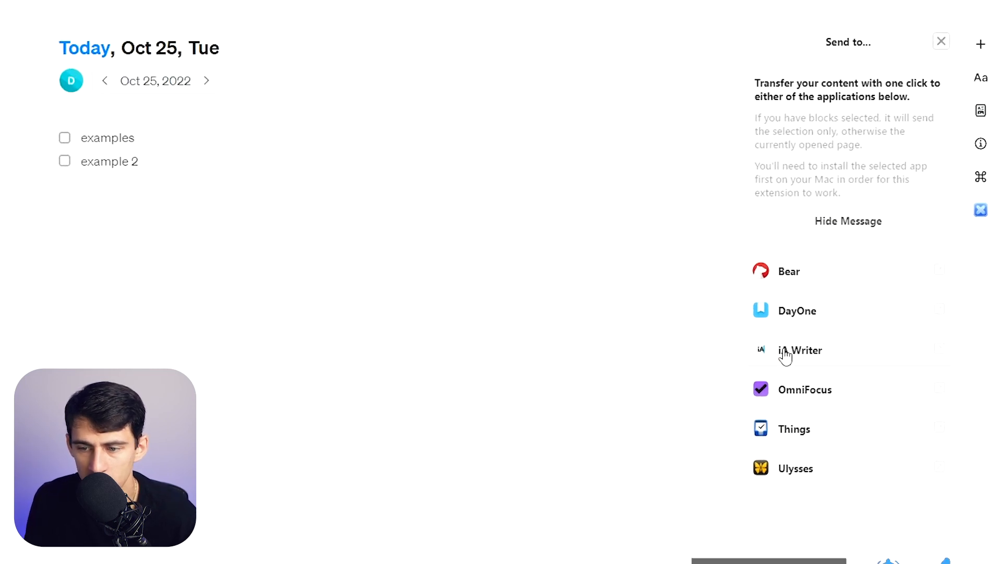
left_click(795, 467)
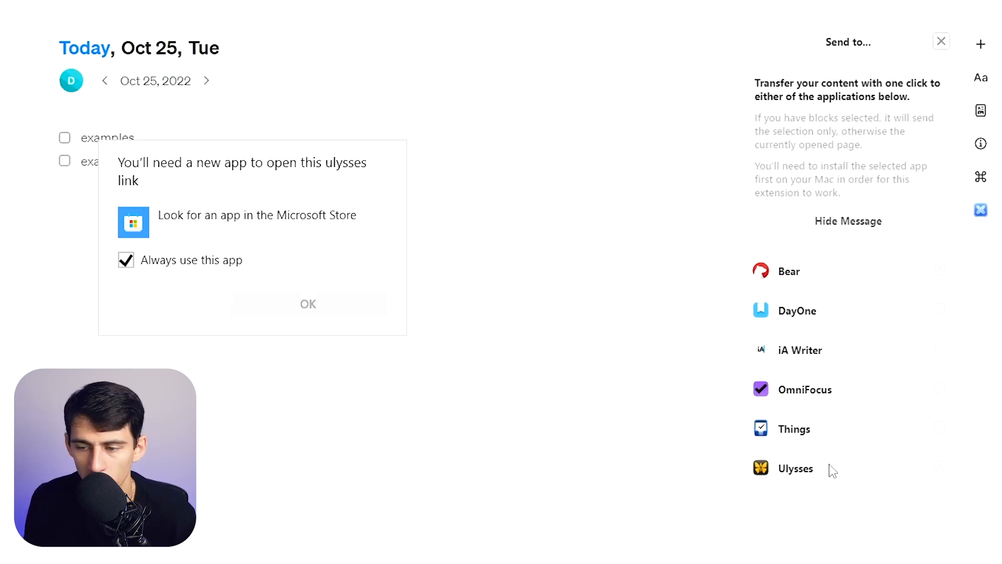
left_click(308, 303)
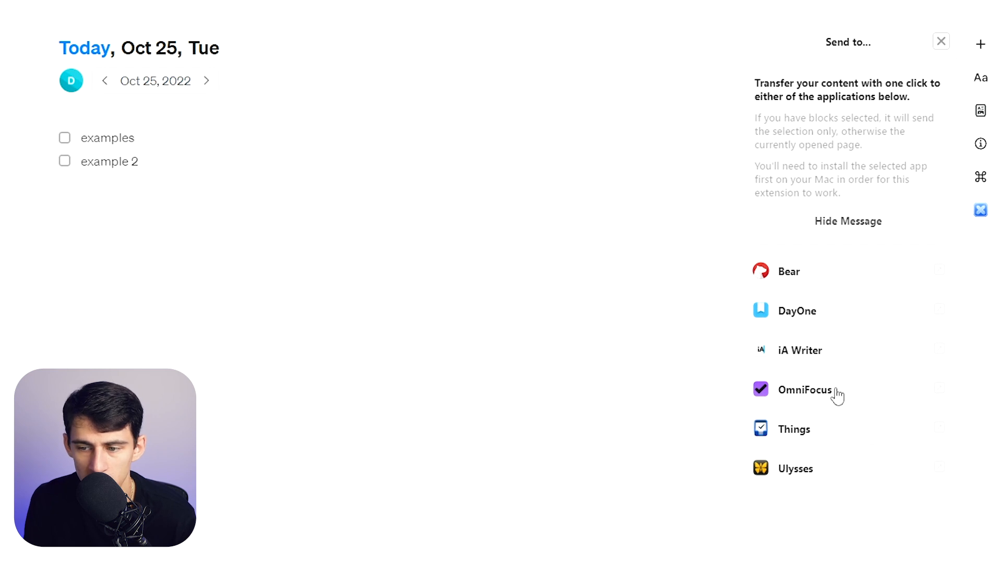
mouse_move(815, 325)
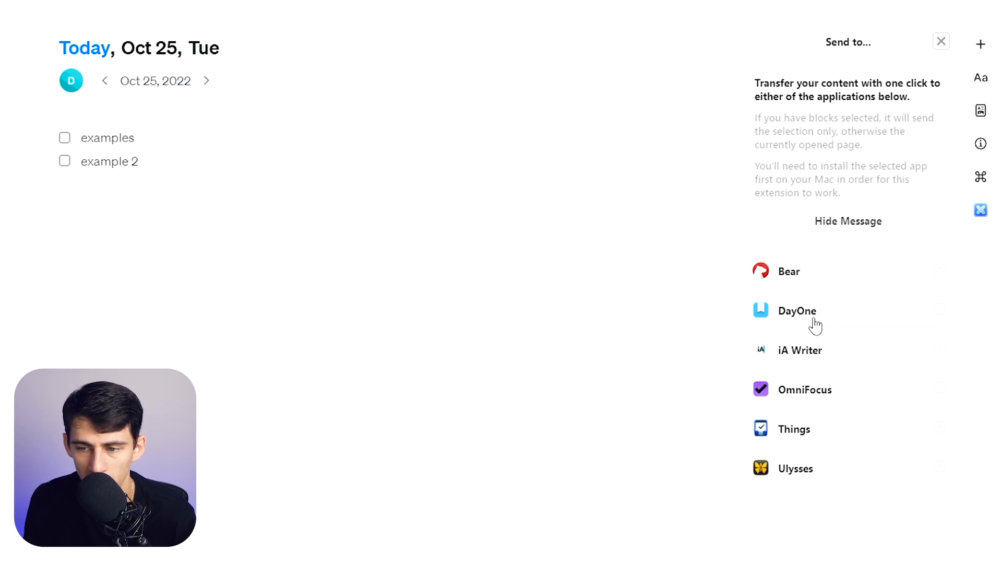
left_click(805, 390)
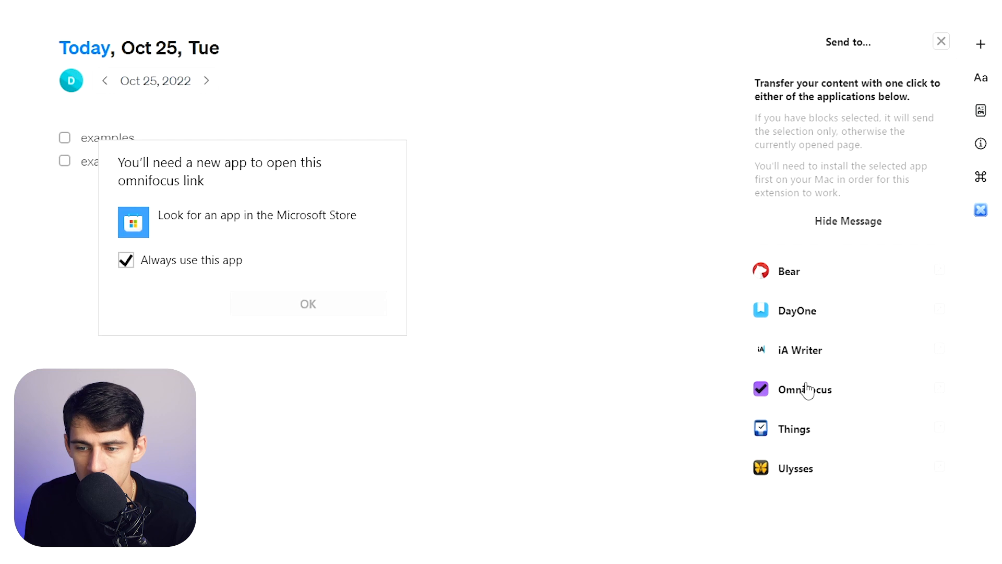
left_click(307, 303)
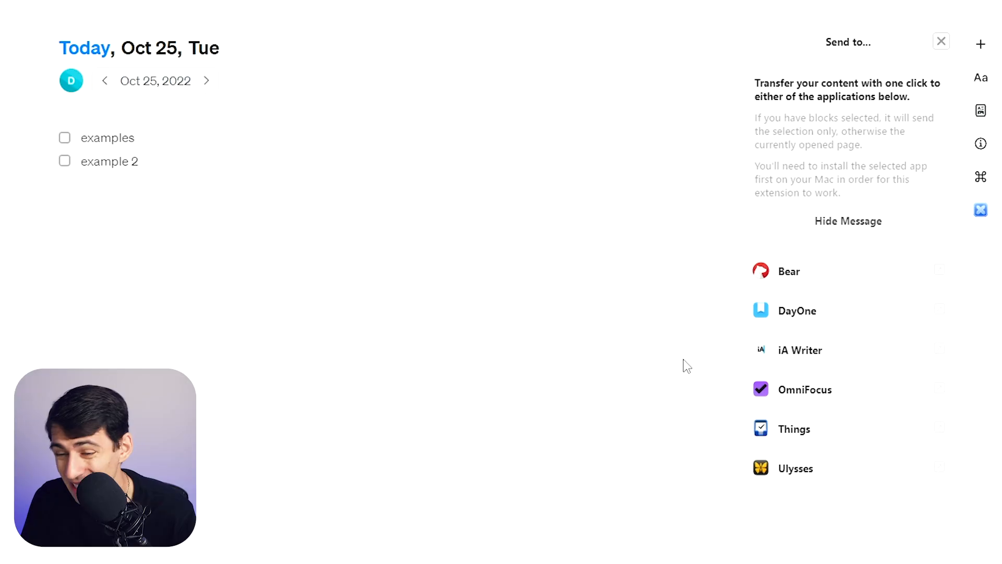
Step: Close the Send to panel beside the Oct 25 note
left_click(940, 41)
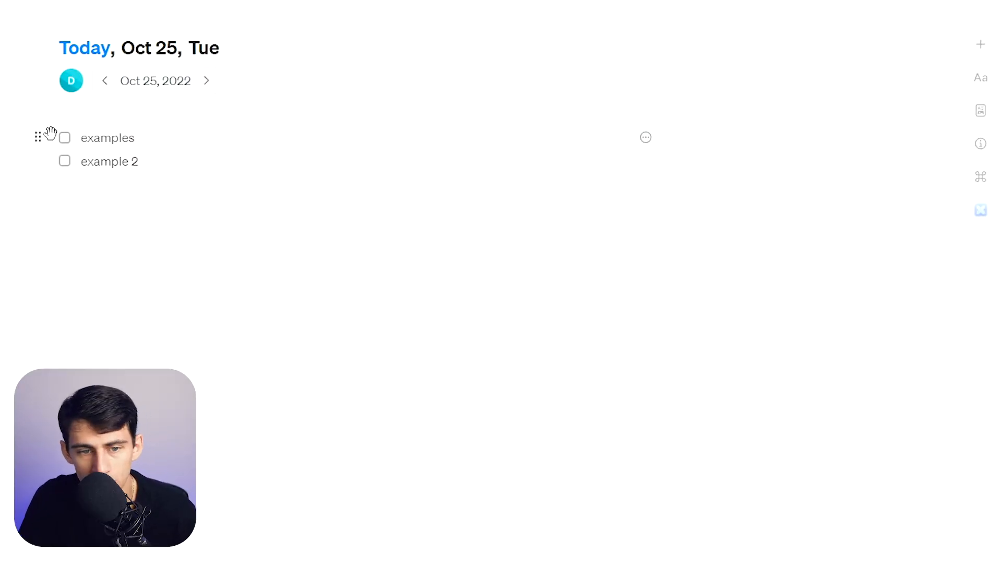